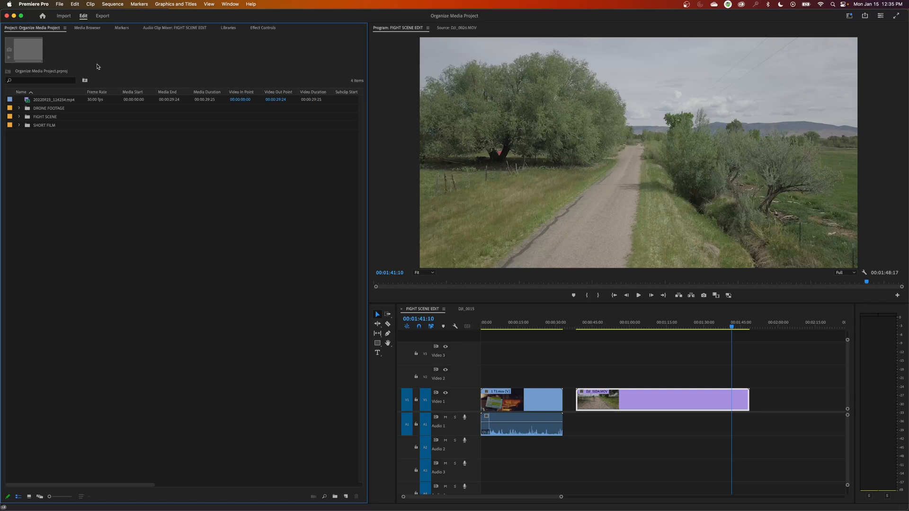
pyautogui.moveTo(100, 78)
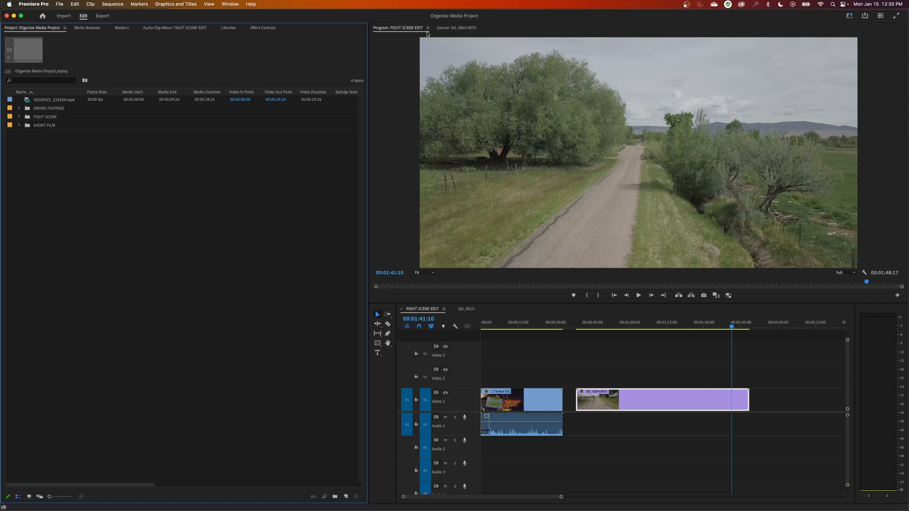
# Start a Save As for the Premiere project, then cancel without changing anything.
pyautogui.click(58, 4)
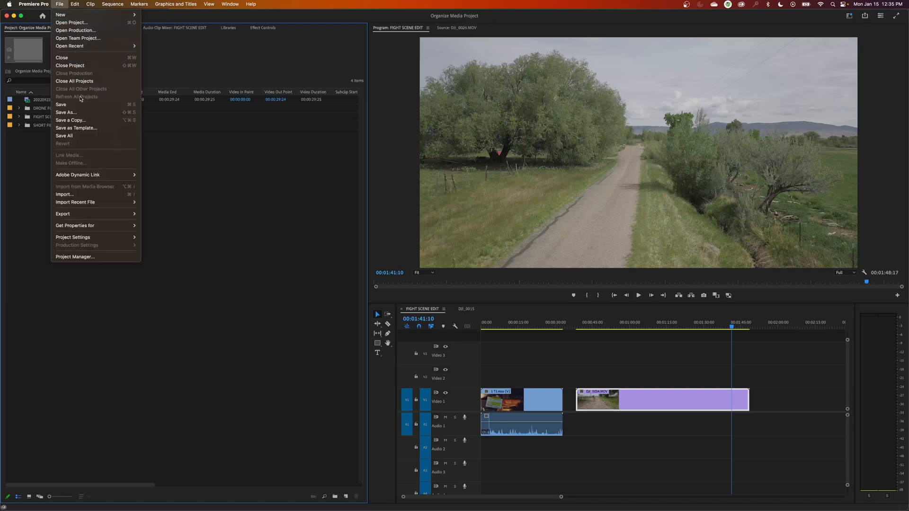
pyautogui.click(66, 112)
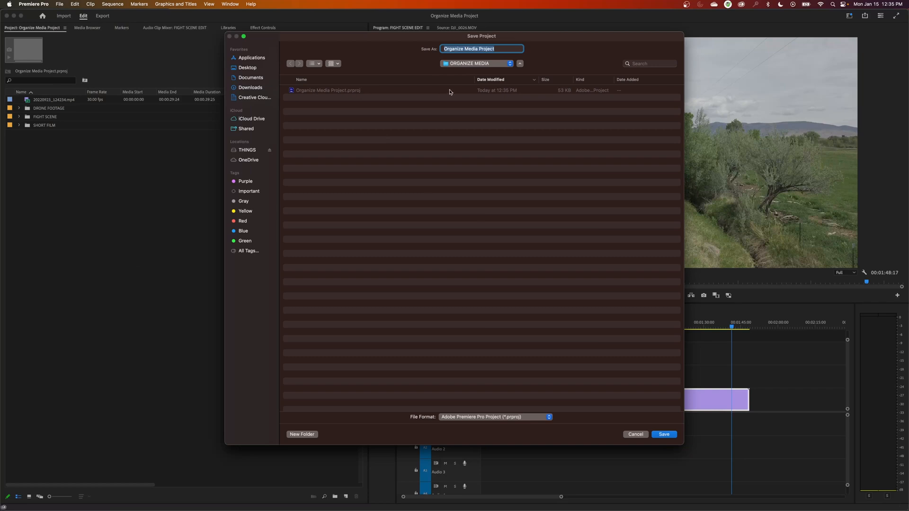
pyautogui.moveTo(652, 402)
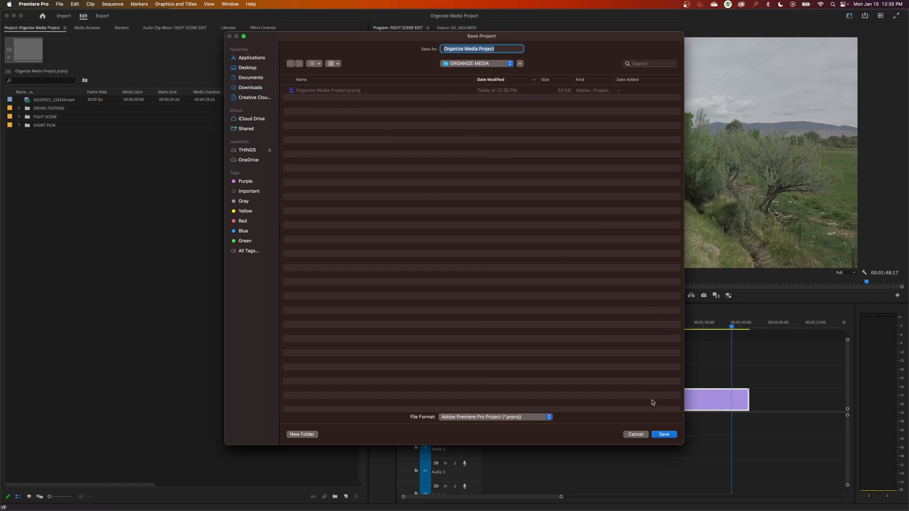
pyautogui.moveTo(640, 440)
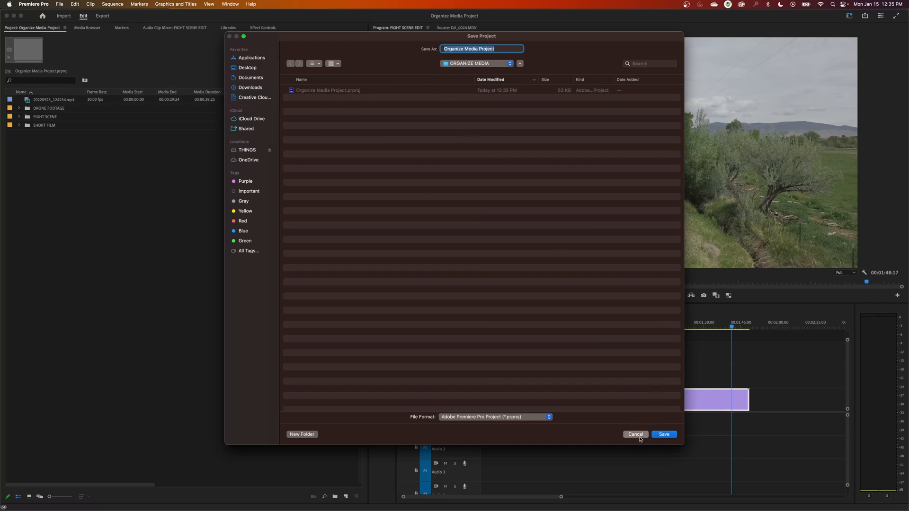
pyautogui.click(664, 434)
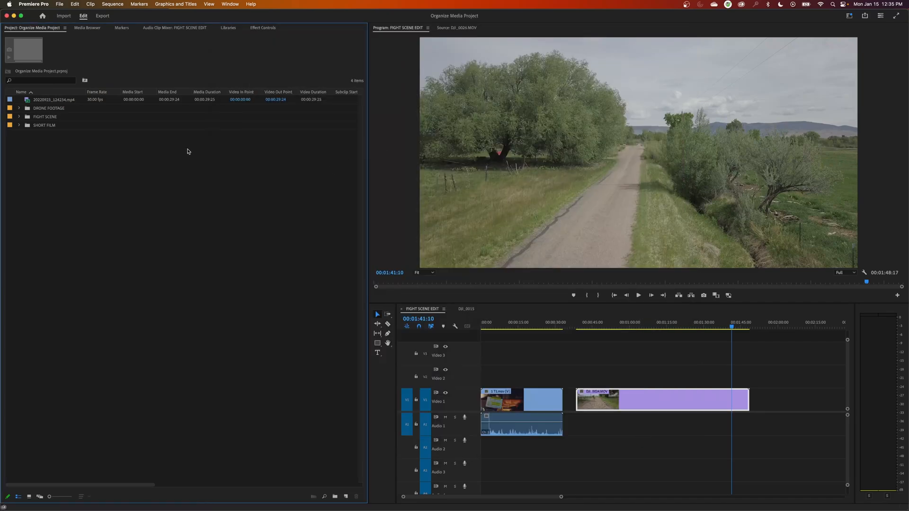
pyautogui.moveTo(384, 118)
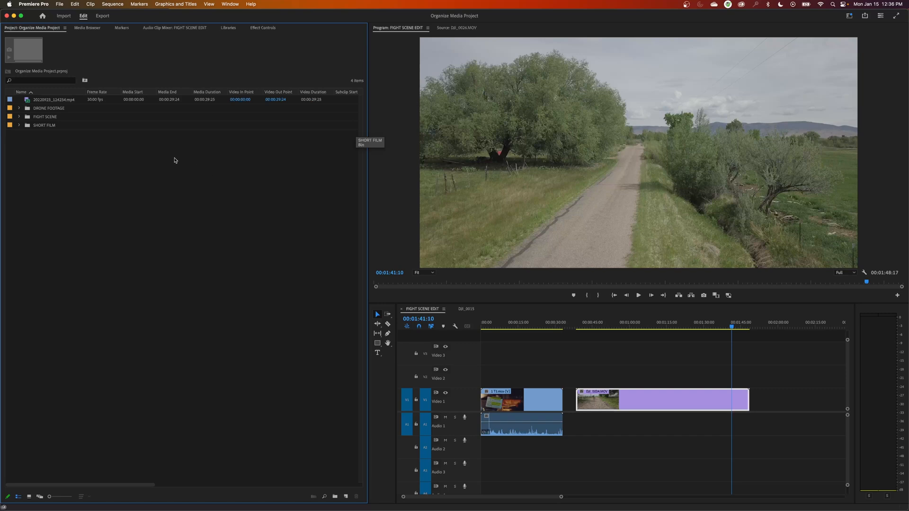
pyautogui.moveTo(144, 244)
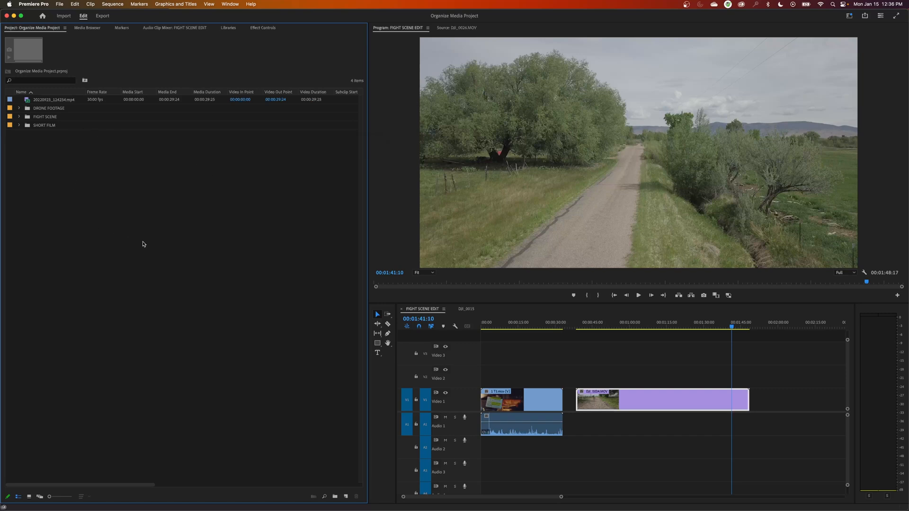
pyautogui.moveTo(163, 245)
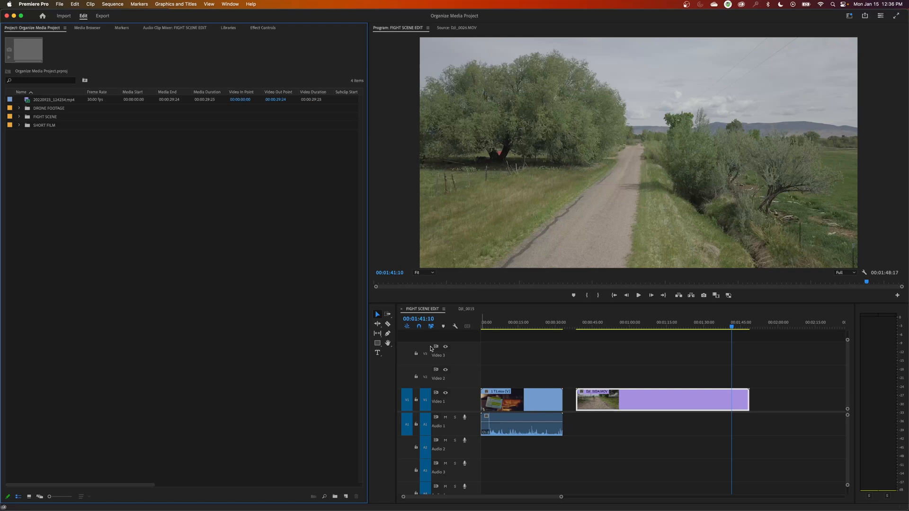
pyautogui.moveTo(205, 406)
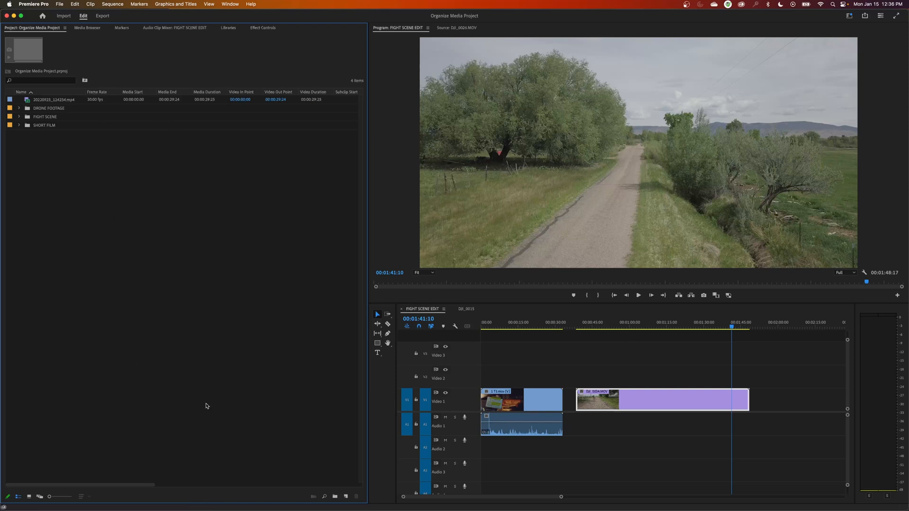
pyautogui.moveTo(113, 187)
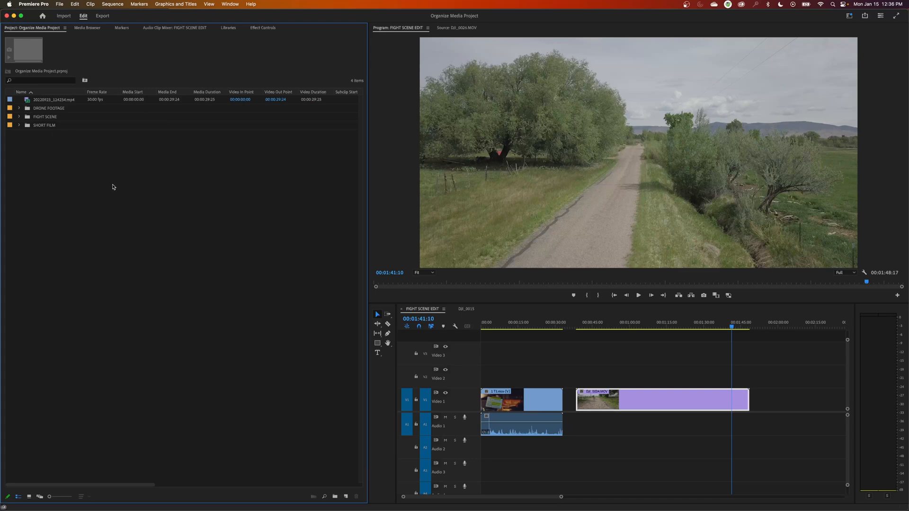
pyautogui.moveTo(117, 205)
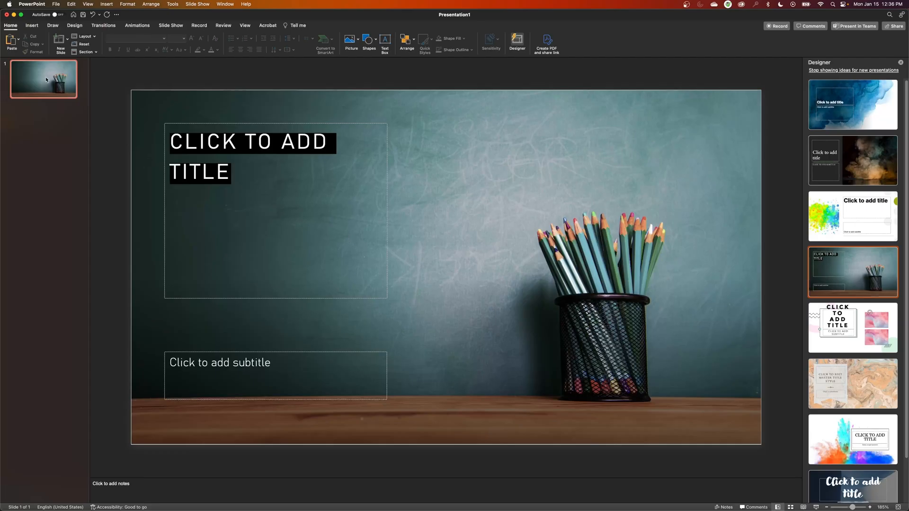
# Save the PowerPoint file under the name ORGANIZE POWERPOINT beside the Premiere project.
pyautogui.click(55, 5)
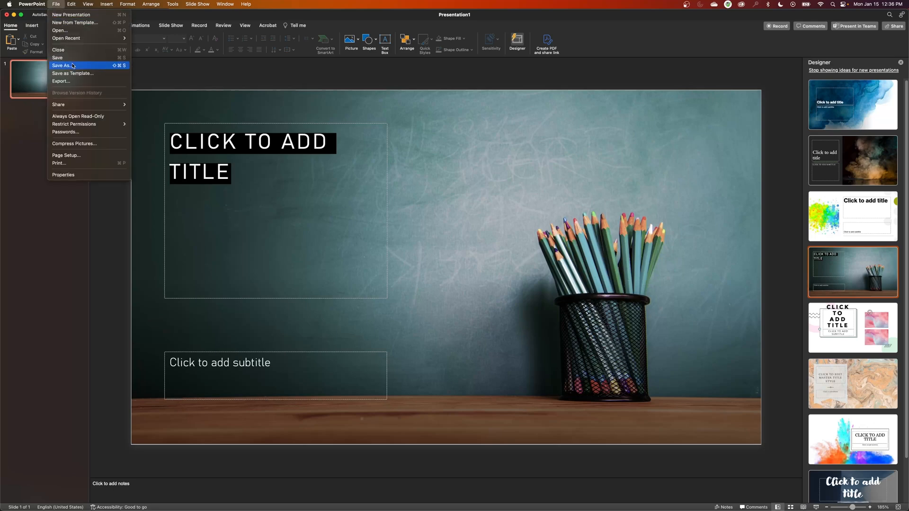
pyautogui.click(63, 66)
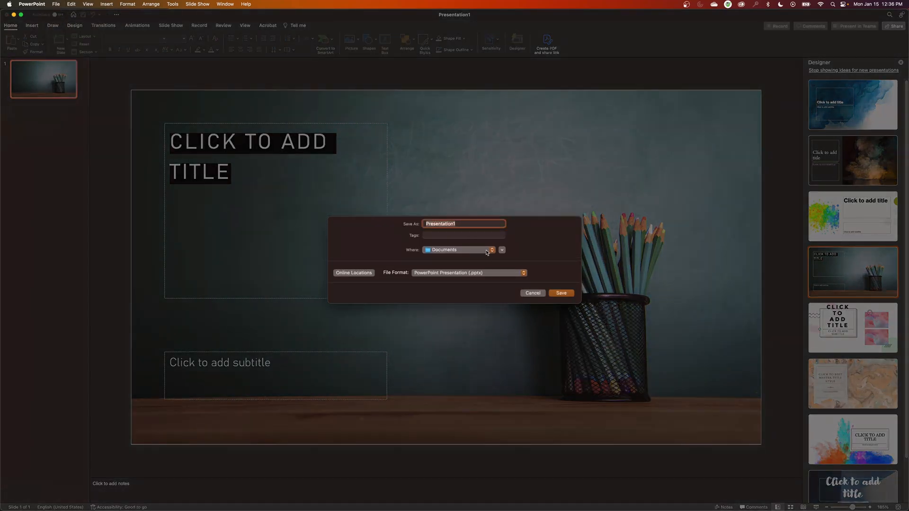
pyautogui.write('ORGANIZE POWERPOINT')
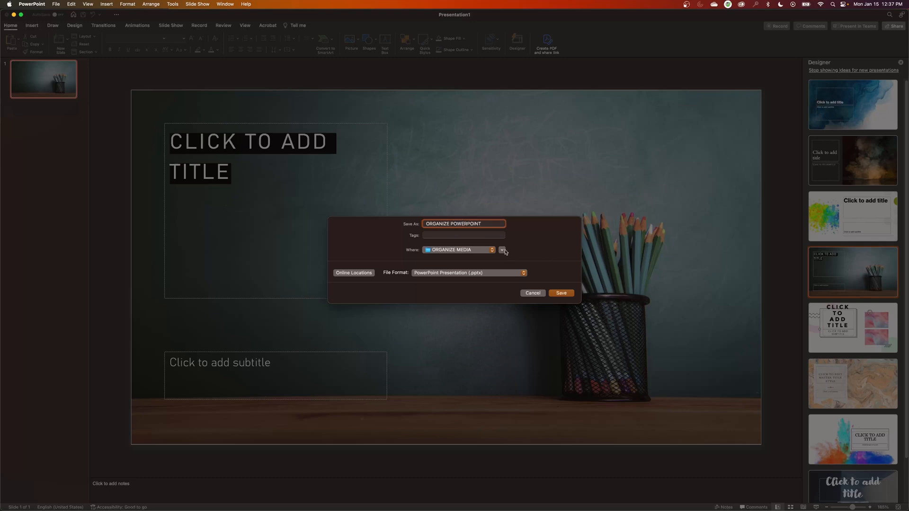
pyautogui.click(561, 293)
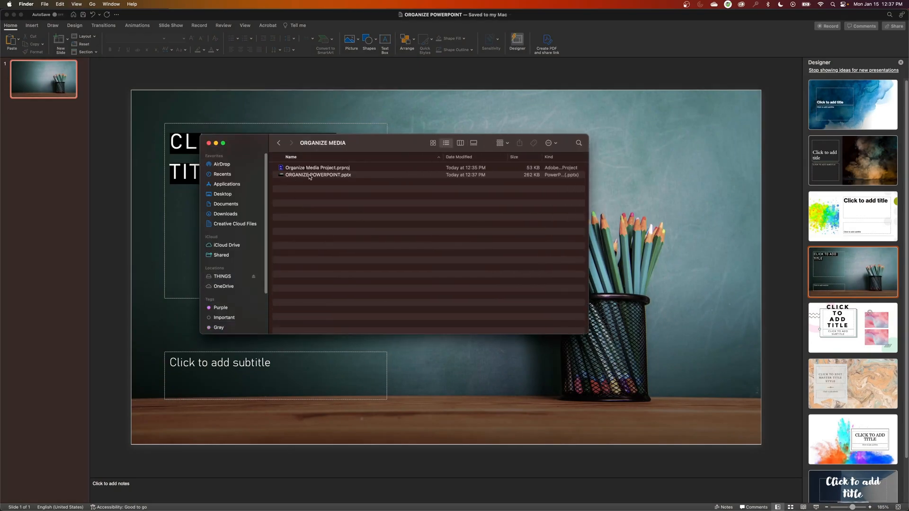
# Compare the 262 KB ORGANIZE POWERPOINT.pptx with the 53 KB Organize Media Project.prproj.
pyautogui.click(317, 175)
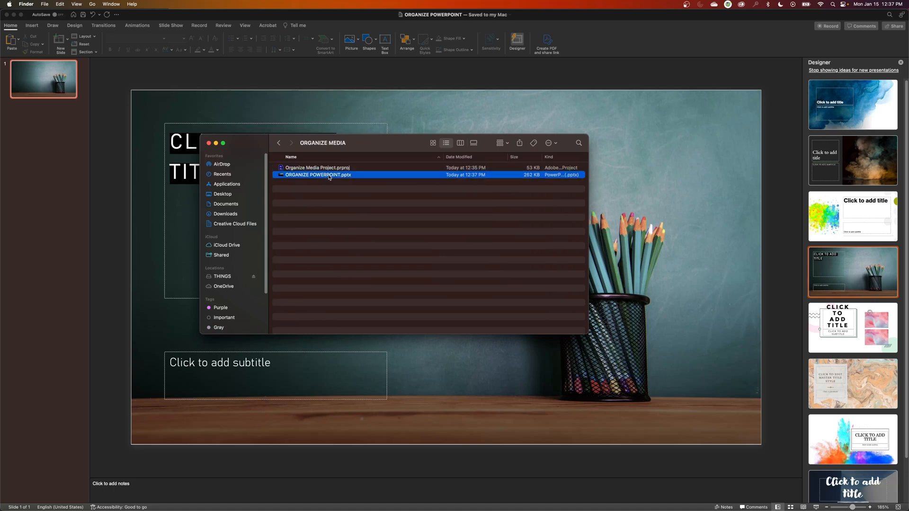
pyautogui.click(317, 167)
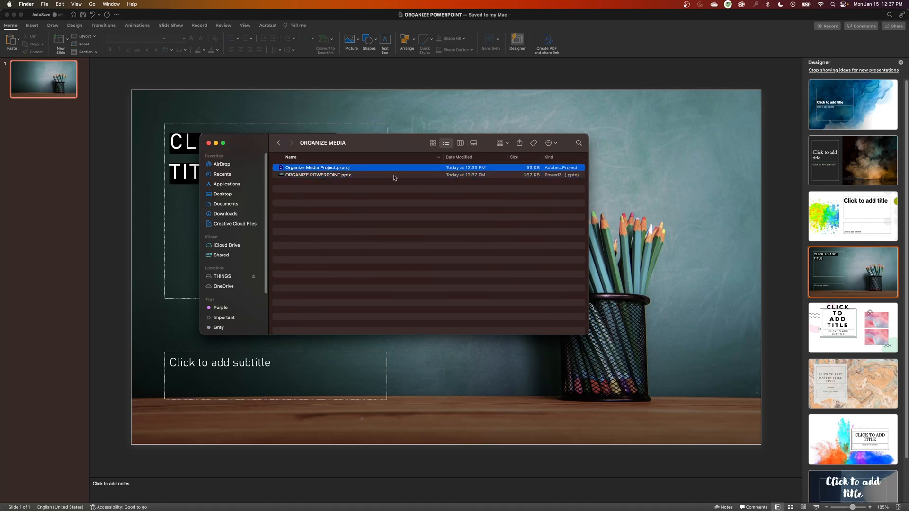
pyautogui.click(318, 175)
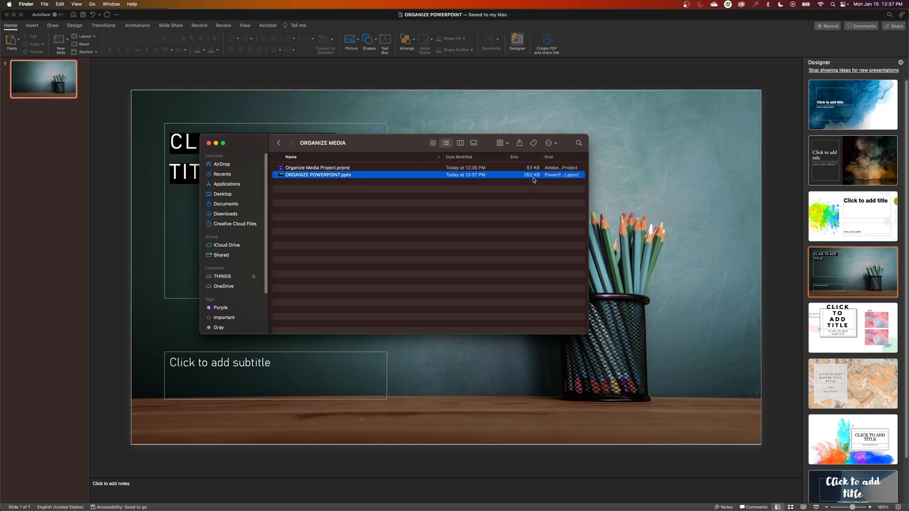
pyautogui.moveTo(495, 172)
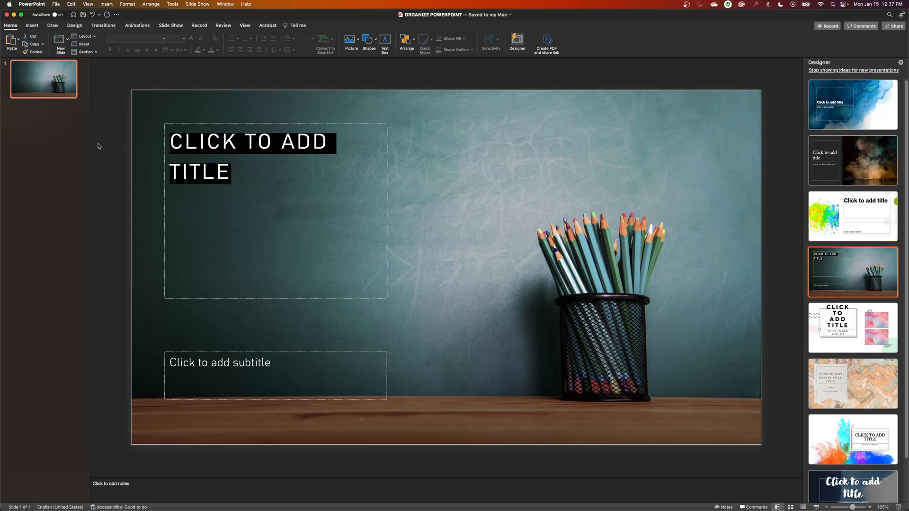
# Insert SLOMO.MP4 as a movie on the title slide and play the ski-jump clip.
pyautogui.click(106, 4)
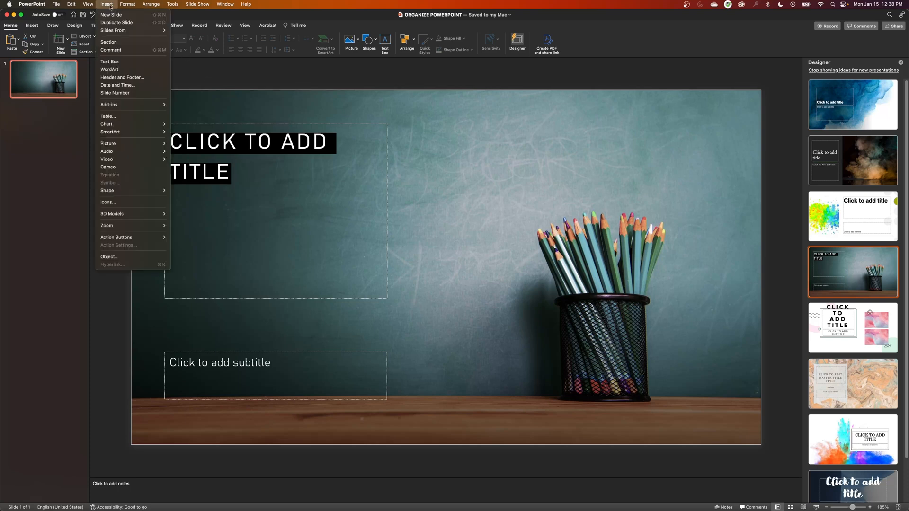
pyautogui.moveTo(107, 159)
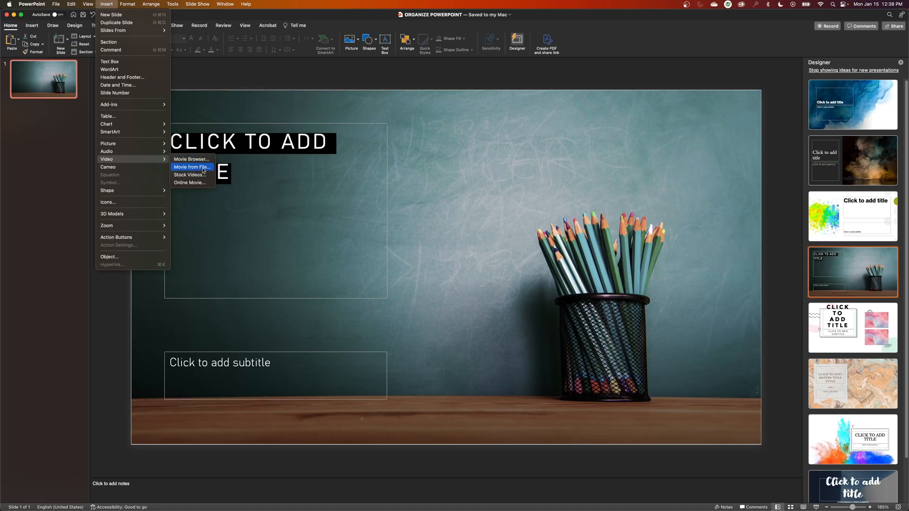
pyautogui.click(191, 167)
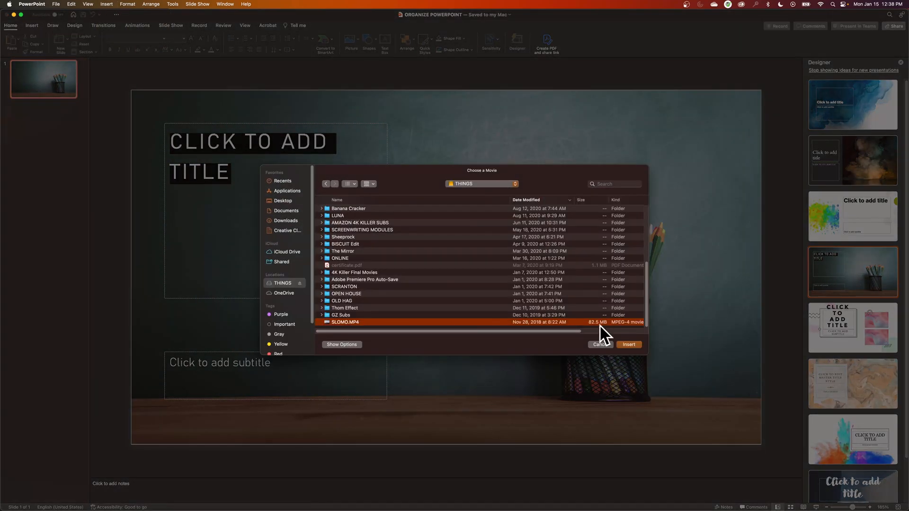
pyautogui.click(628, 345)
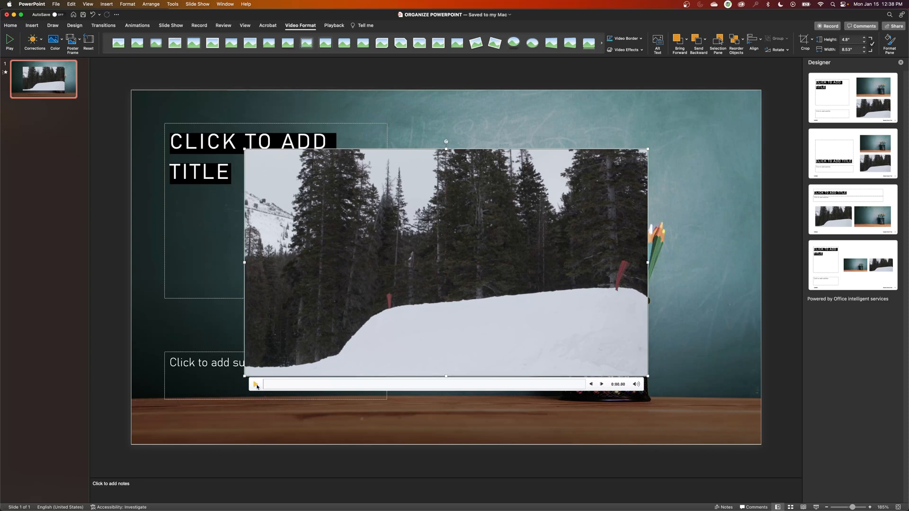
pyautogui.click(255, 384)
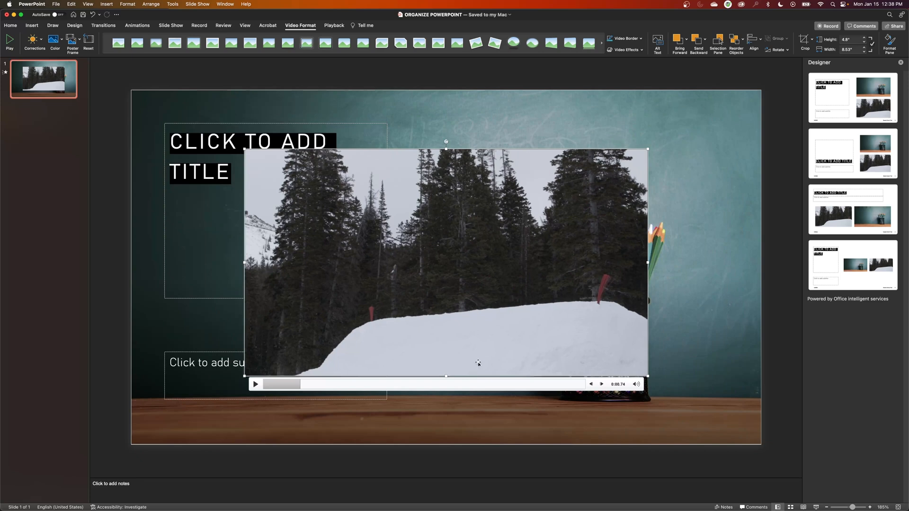
pyautogui.moveTo(480, 362)
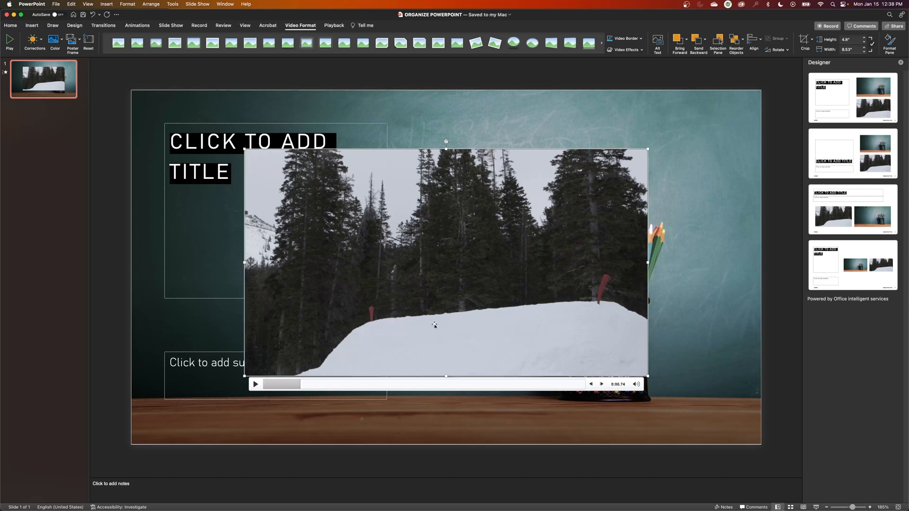
pyautogui.moveTo(379, 279)
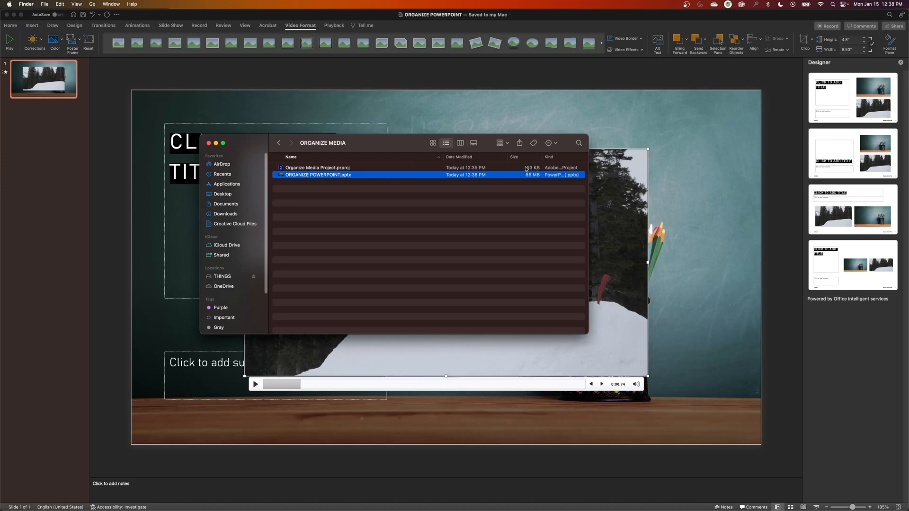
pyautogui.moveTo(407, 185)
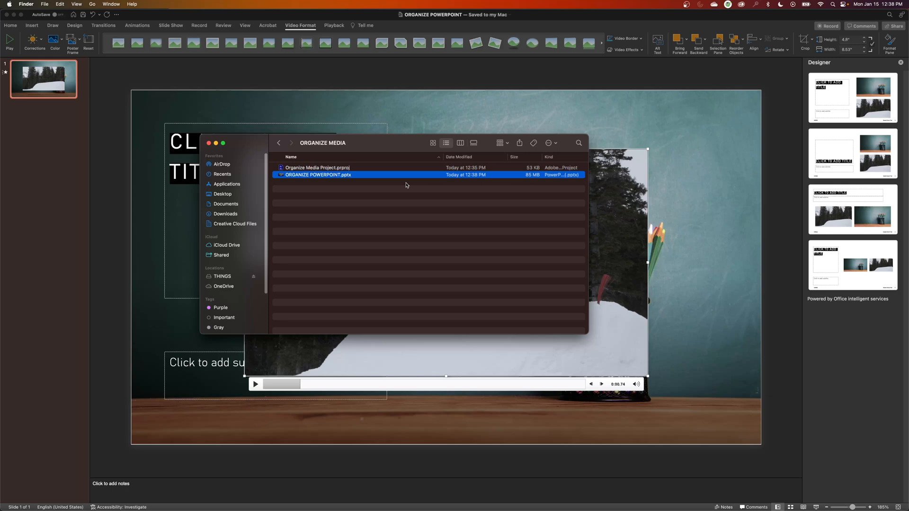
pyautogui.moveTo(289, 180)
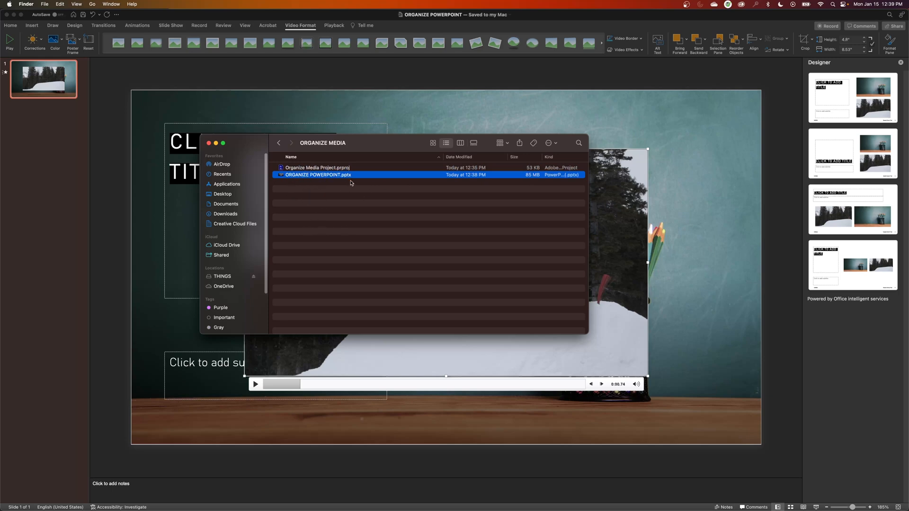
pyautogui.moveTo(337, 178)
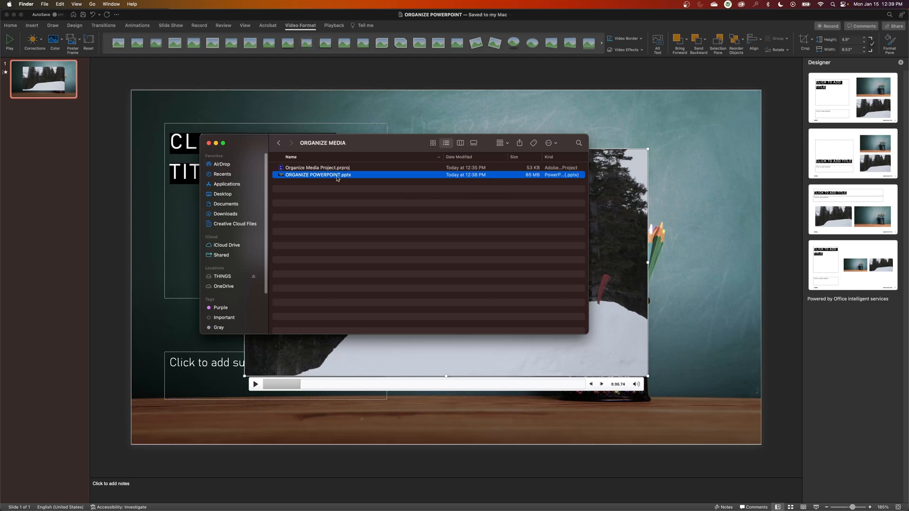
pyautogui.moveTo(314, 213)
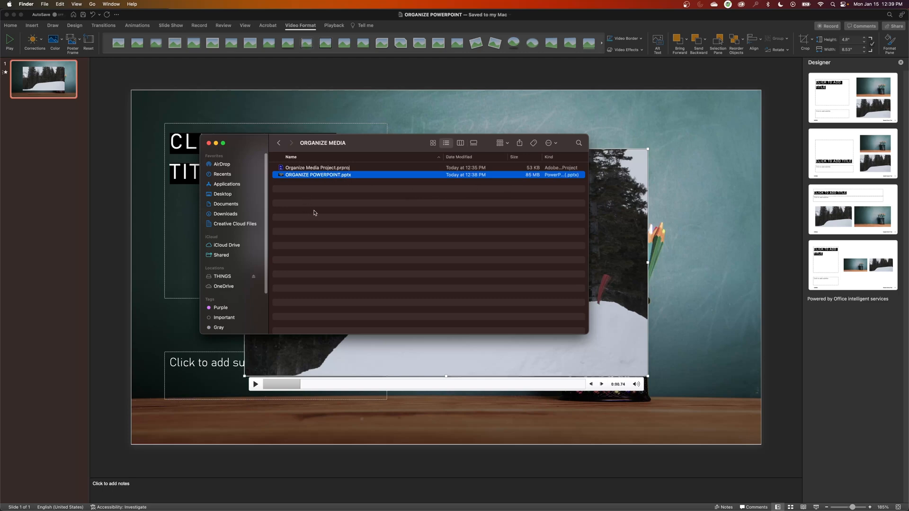
pyautogui.moveTo(388, 289)
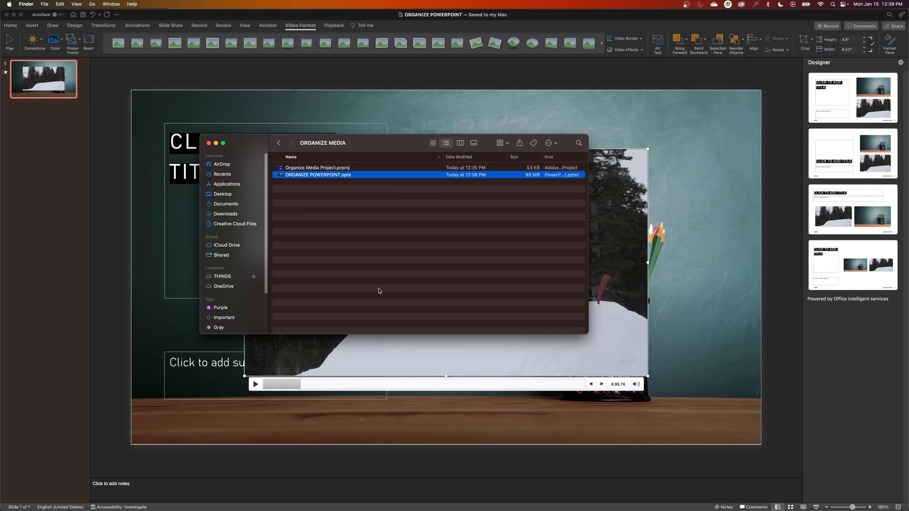
pyautogui.moveTo(87, 201)
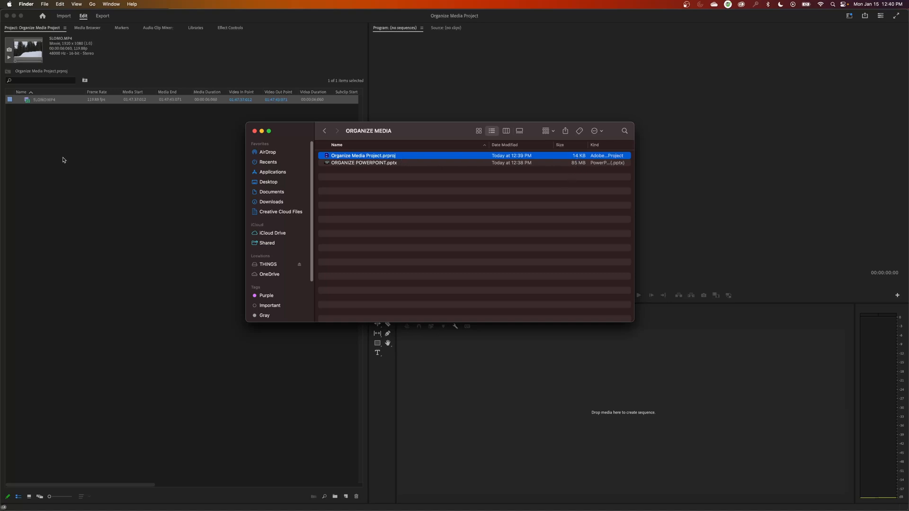
# Return to Premiere and create a sequence by dragging SLOMO.MP4 onto the Timeline.
pyautogui.click(259, 131)
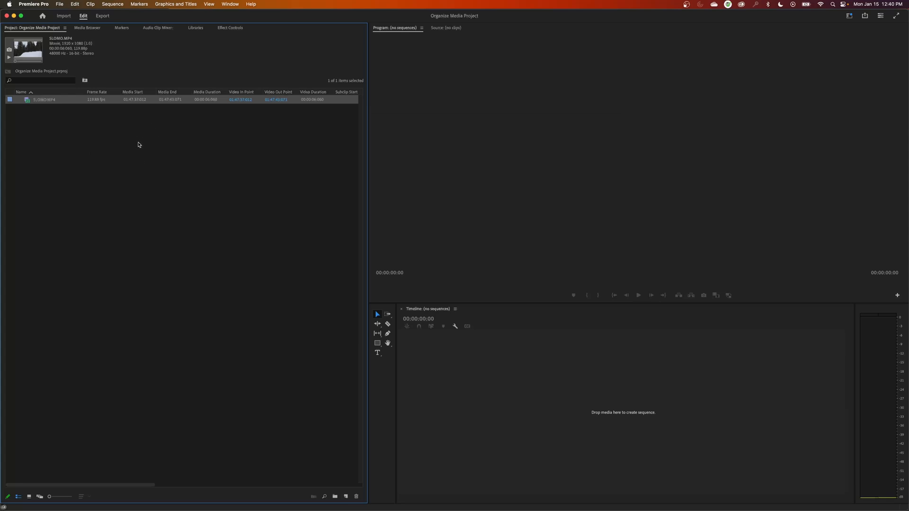
pyautogui.moveTo(50, 116)
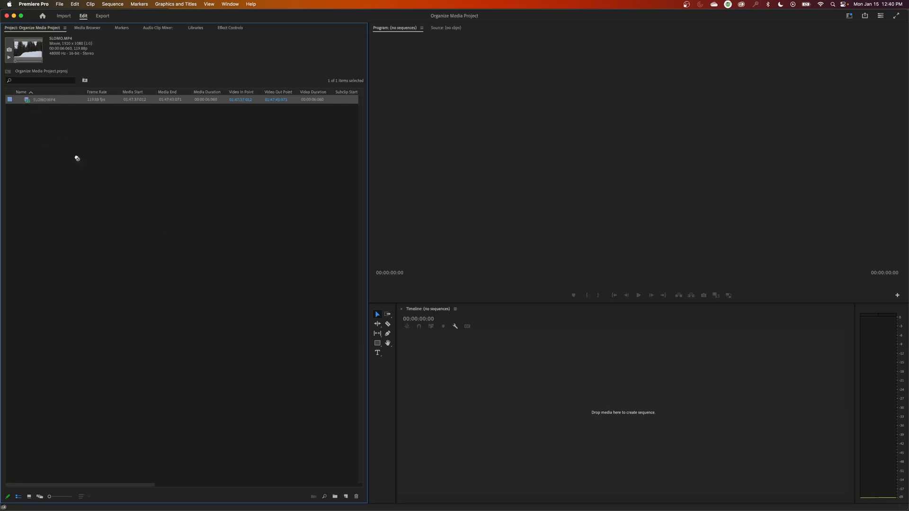
pyautogui.moveTo(44, 99); pyautogui.dragTo(563, 411)
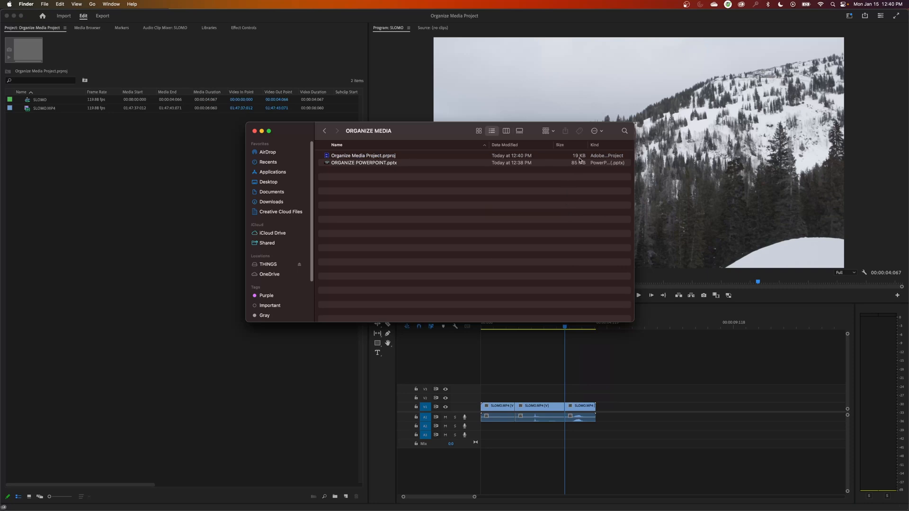
# Select the .prproj file in Finder to view its 19 KB size.
pyautogui.click(361, 156)
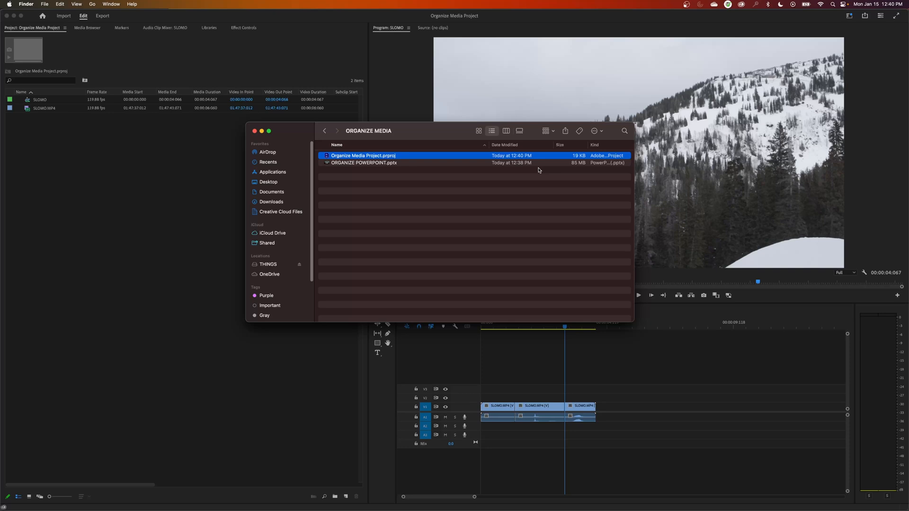
pyautogui.moveTo(546, 171)
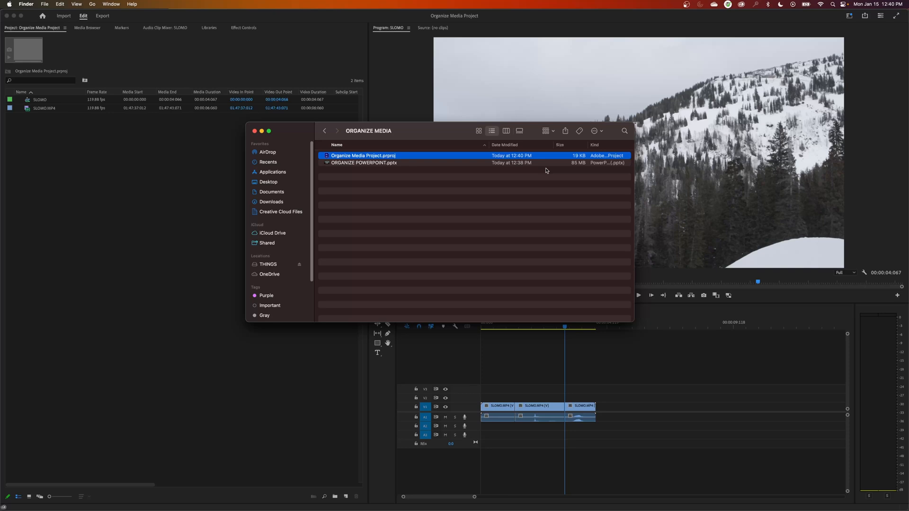
pyautogui.moveTo(416, 157)
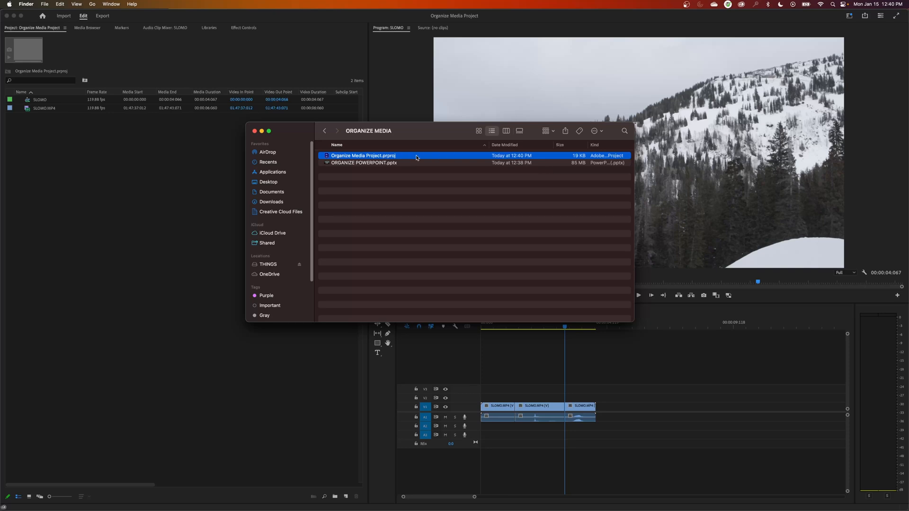
pyautogui.moveTo(407, 171)
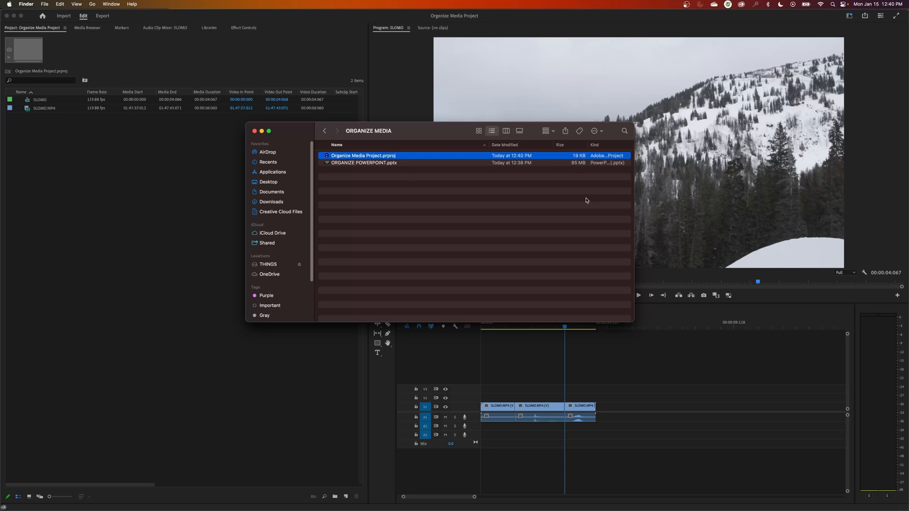
pyautogui.moveTo(565, 161)
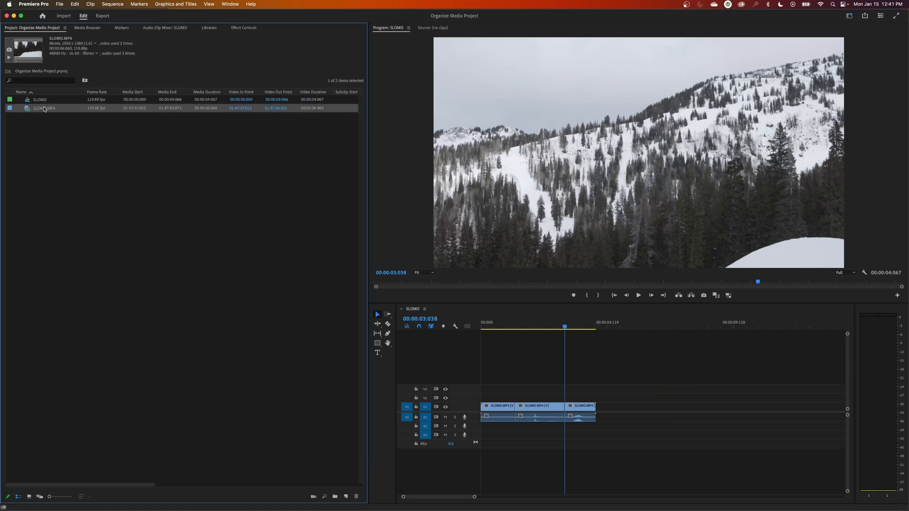
# Reveal SLOMO.MP4's source file in Finder, located in the THINGS folder.
pyautogui.rightClick(44, 108)
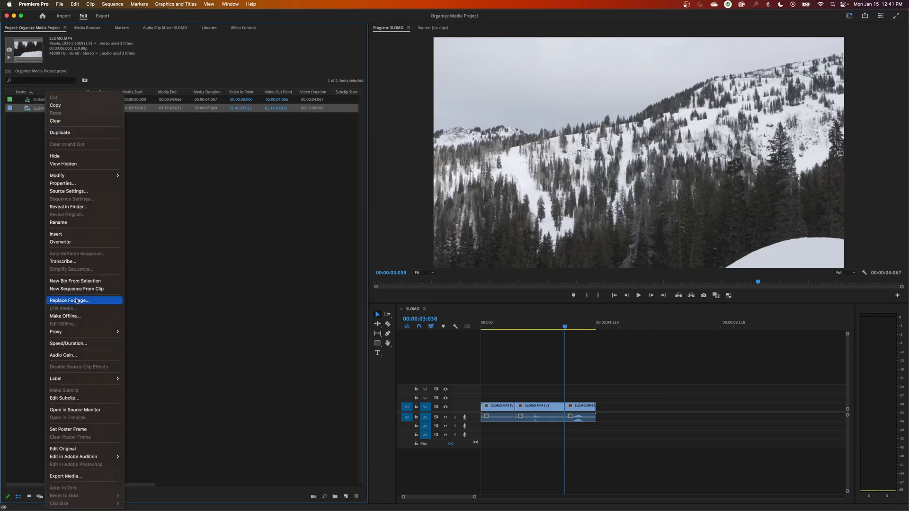
pyautogui.click(68, 300)
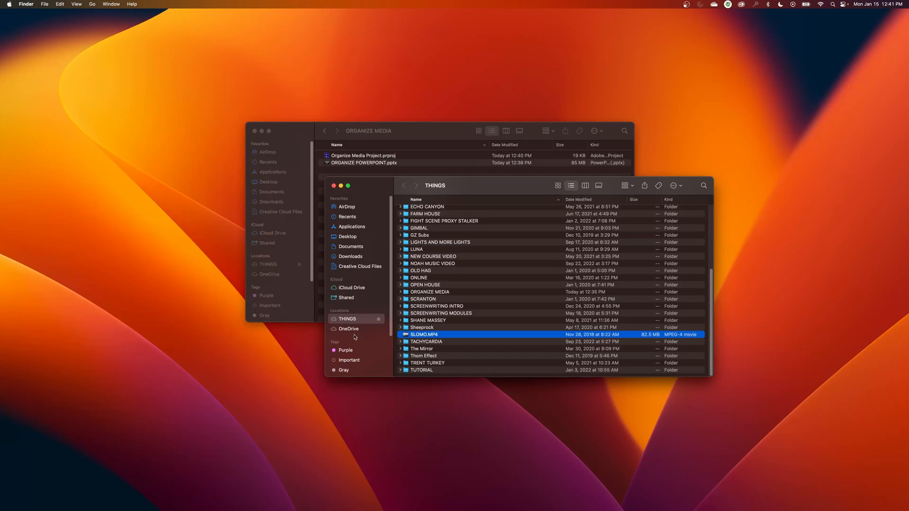
pyautogui.moveTo(376, 323)
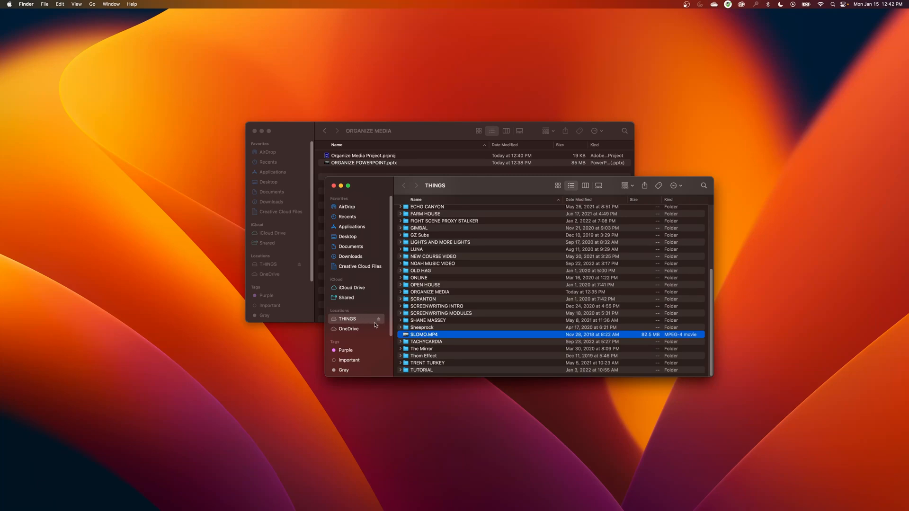
pyautogui.moveTo(379, 321)
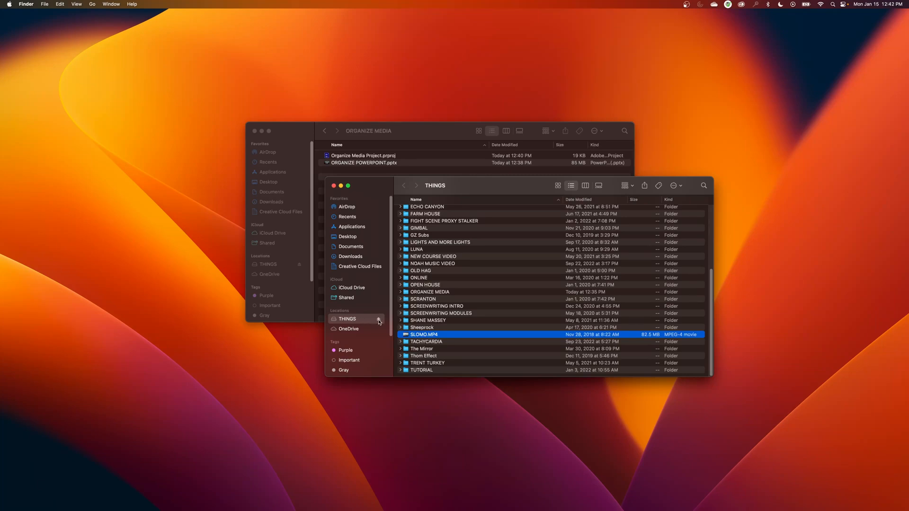
# Search Spotlight for Premiere to relaunch it with THINGS ejected.
pyautogui.write('premier')
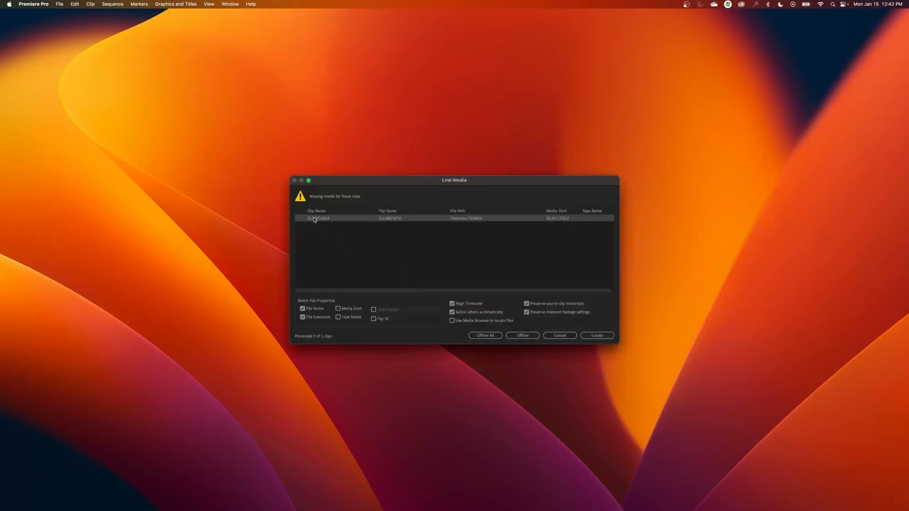
pyautogui.moveTo(437, 375)
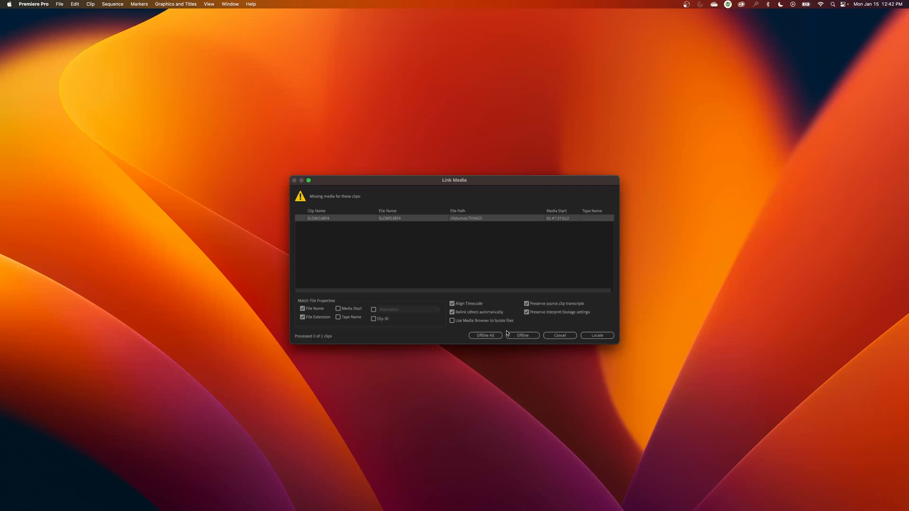
# Choose Offline in the Link Media dialog for the missing SLOMO.MP4 clip.
pyautogui.click(522, 335)
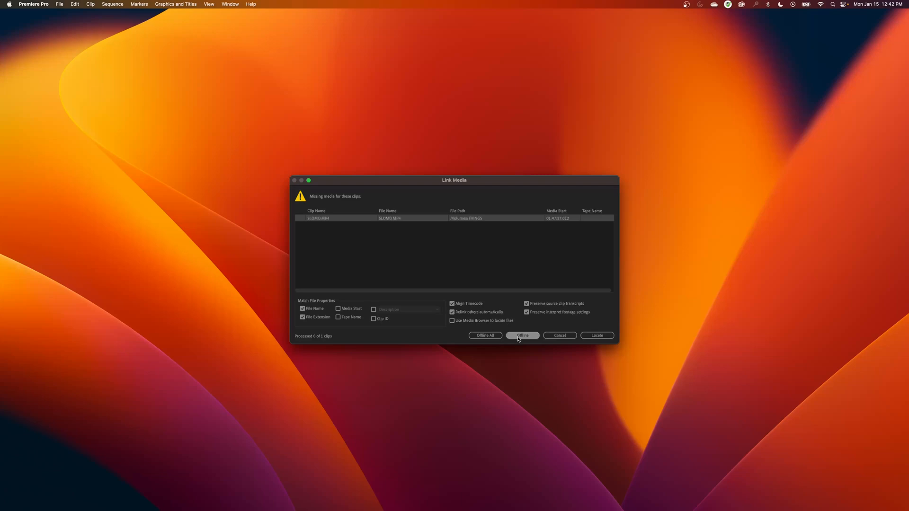
pyautogui.click(522, 335)
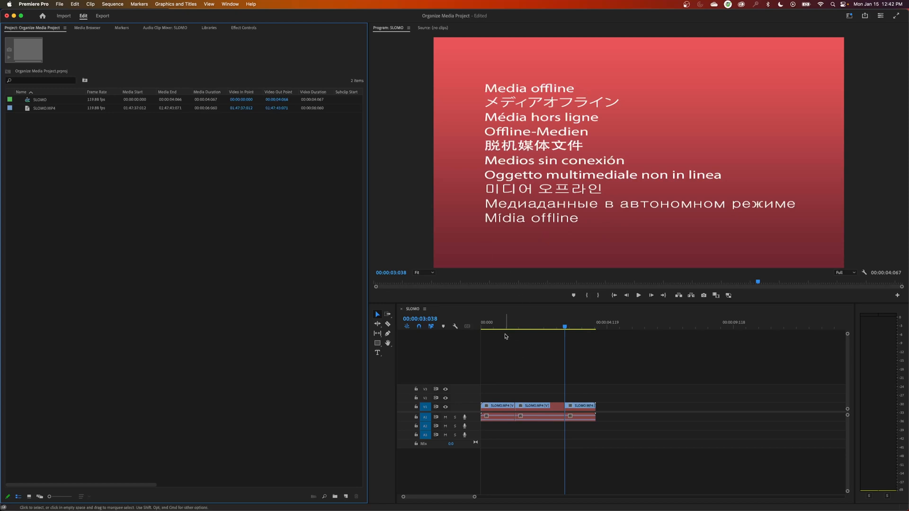
pyautogui.moveTo(539, 378)
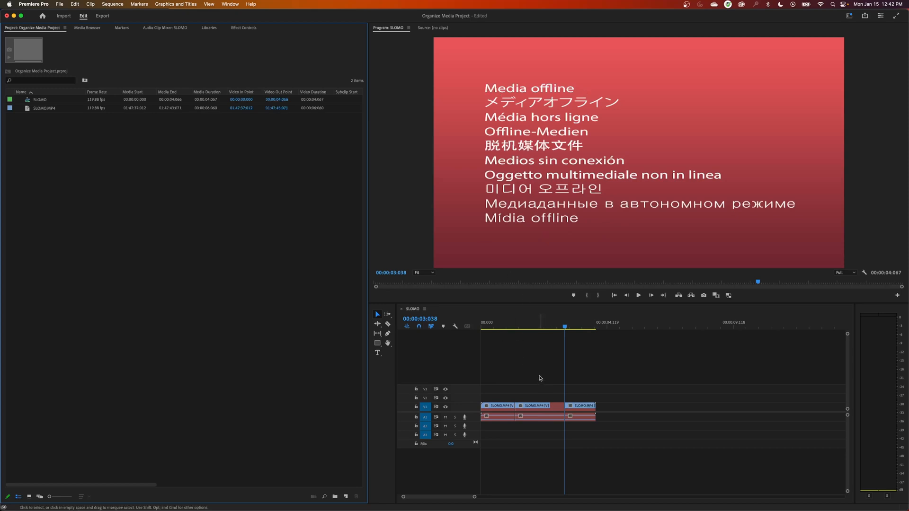
pyautogui.moveTo(418, 362)
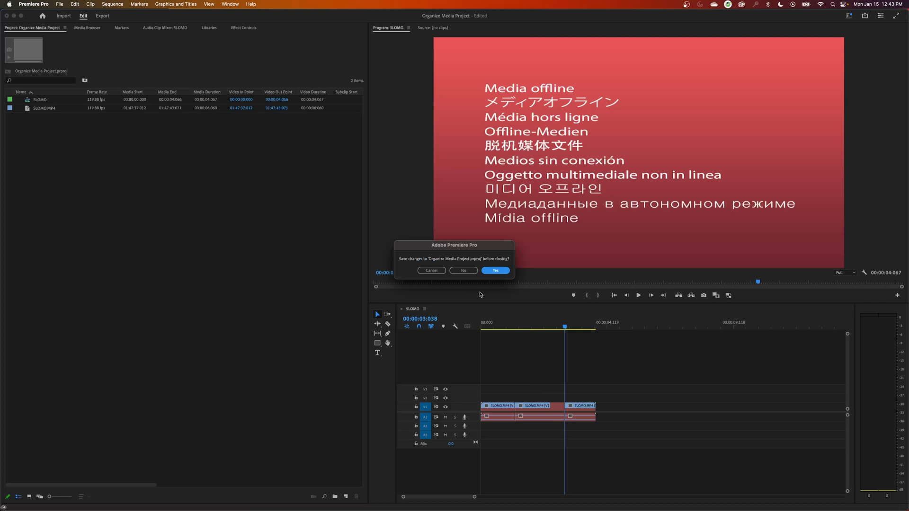
pyautogui.moveTo(497, 327)
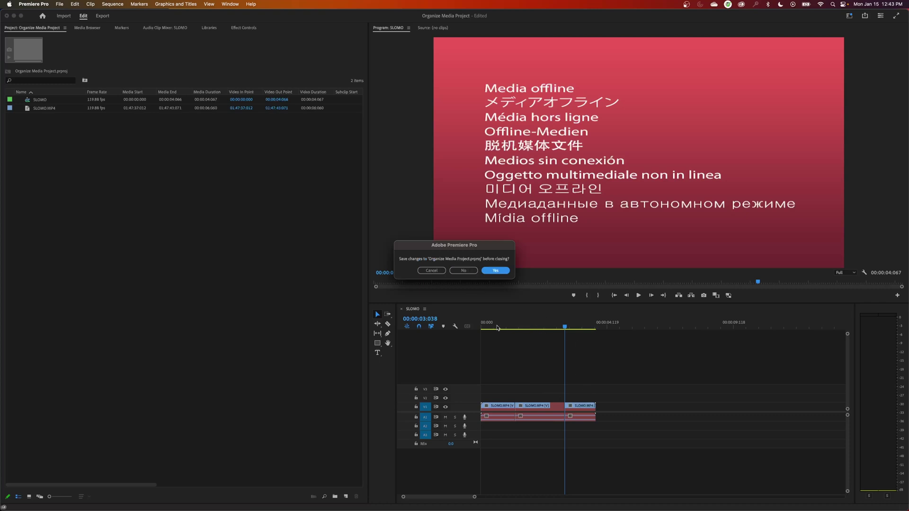
pyautogui.moveTo(479, 309)
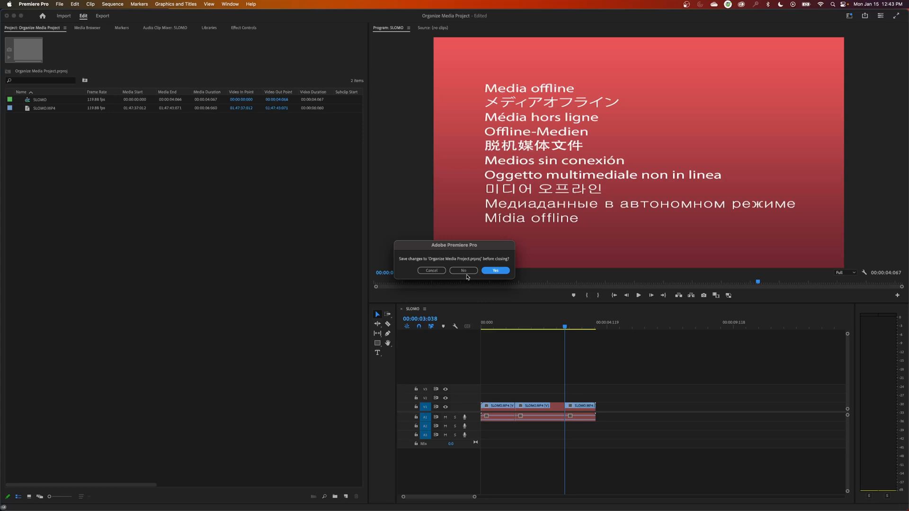
# Decline saving changes when closing the project.
pyautogui.click(464, 271)
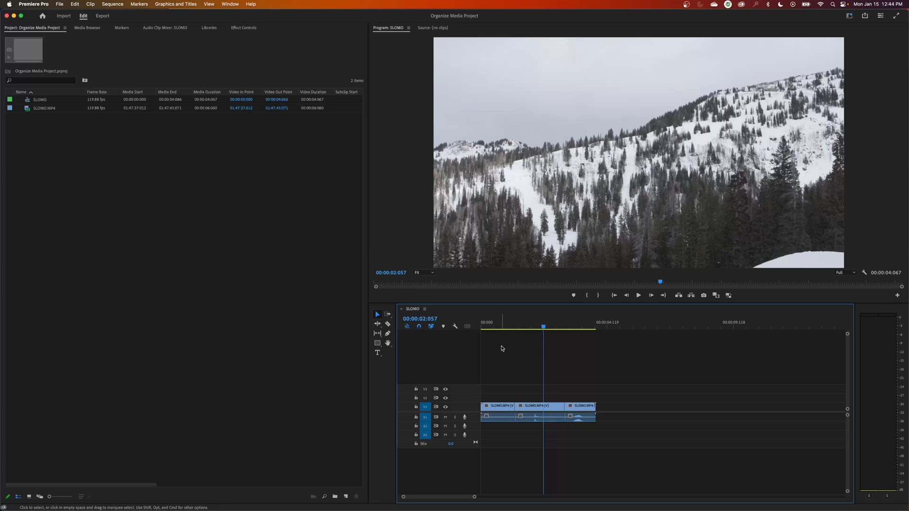
pyautogui.moveTo(502, 331)
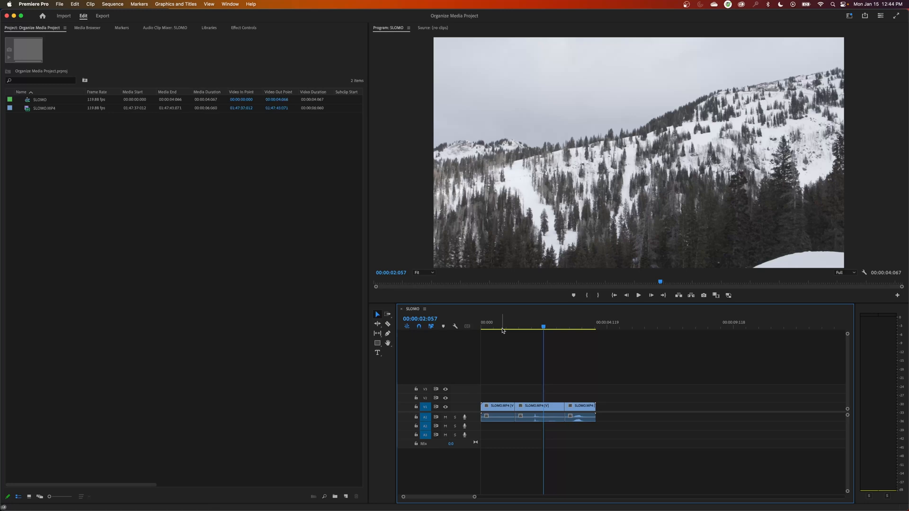
pyautogui.moveTo(465, 407)
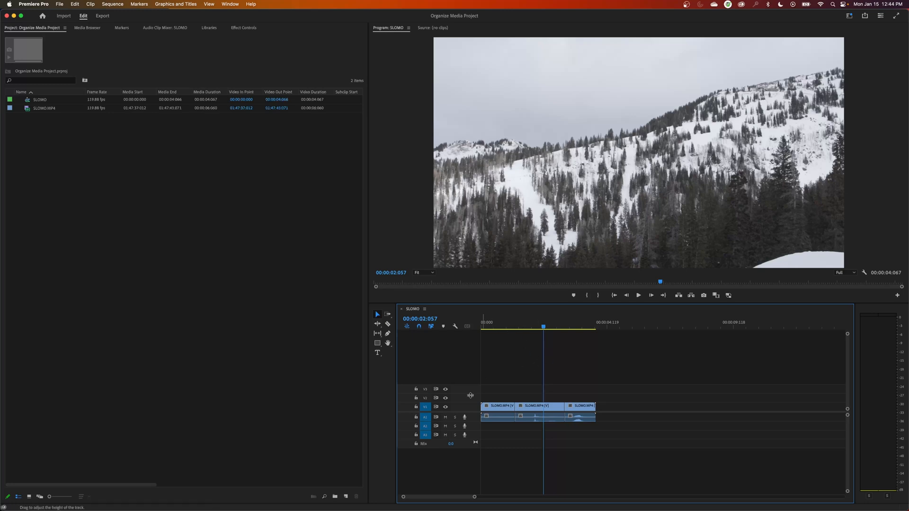
pyautogui.moveTo(315, 304)
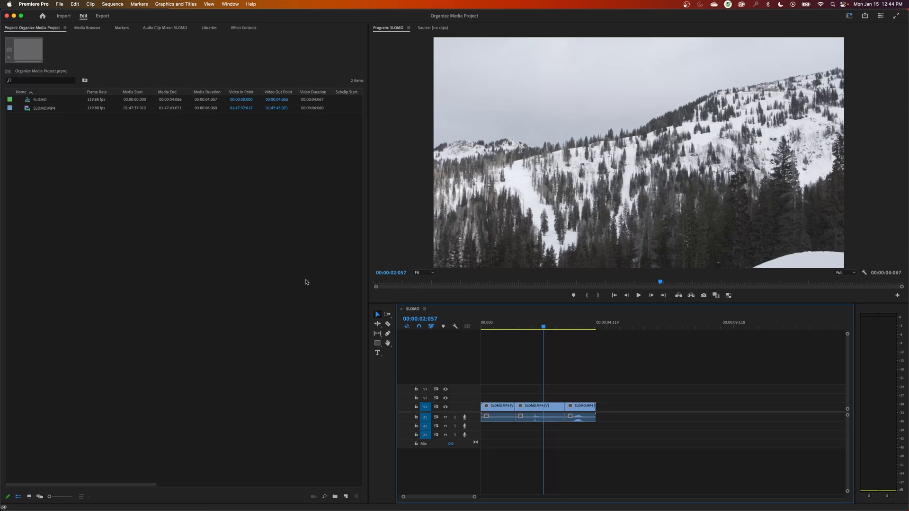
pyautogui.moveTo(362, 276)
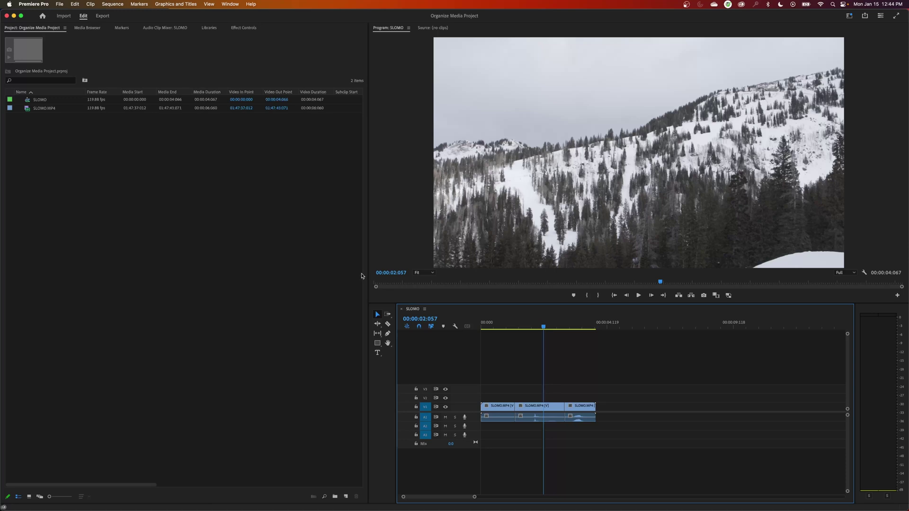
pyautogui.moveTo(355, 276)
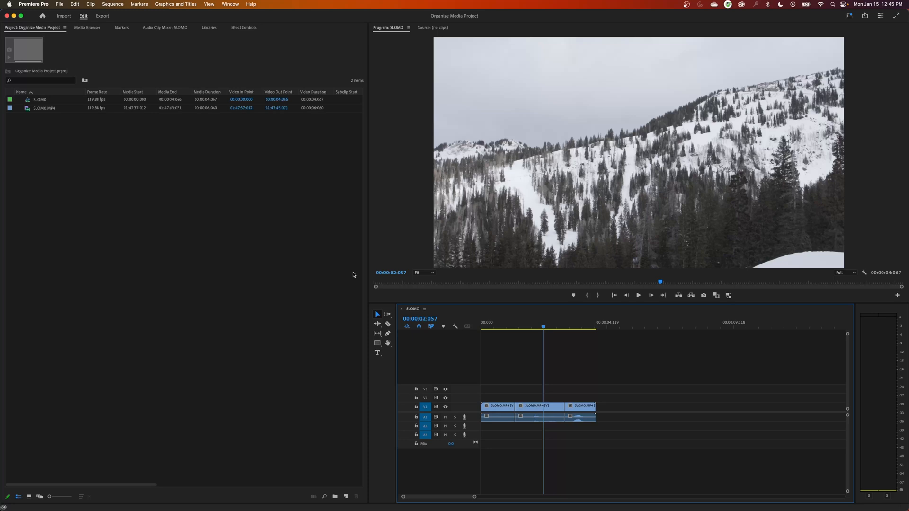
pyautogui.moveTo(340, 231)
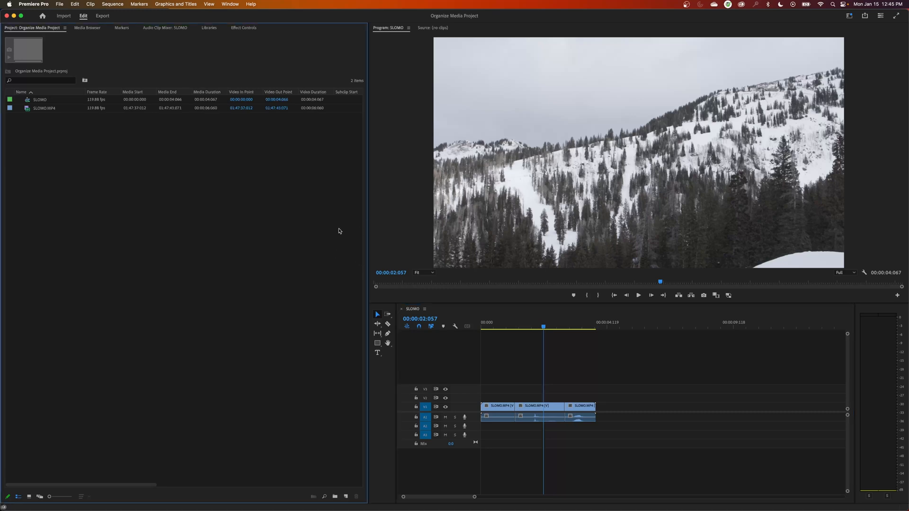
pyautogui.moveTo(2, 349)
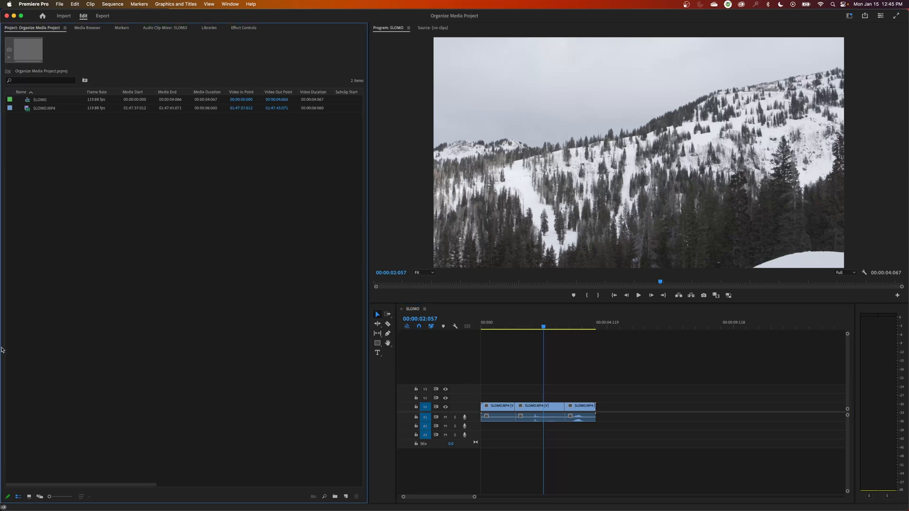